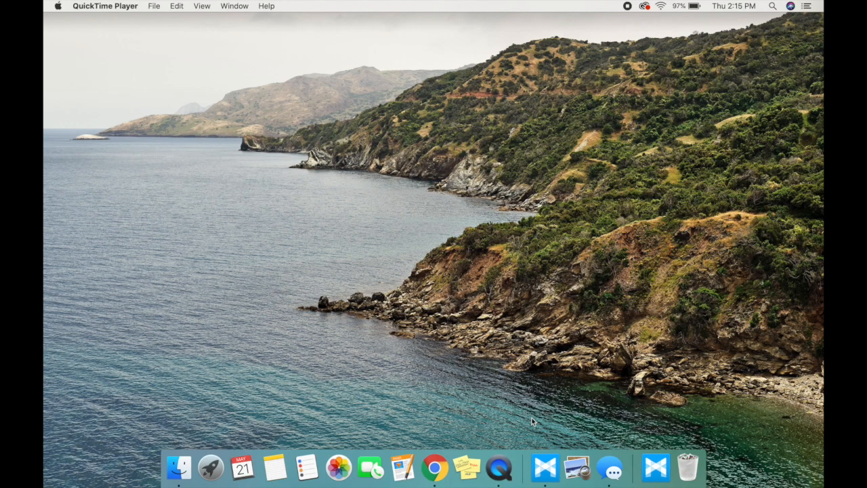
pyautogui.moveTo(435, 468)
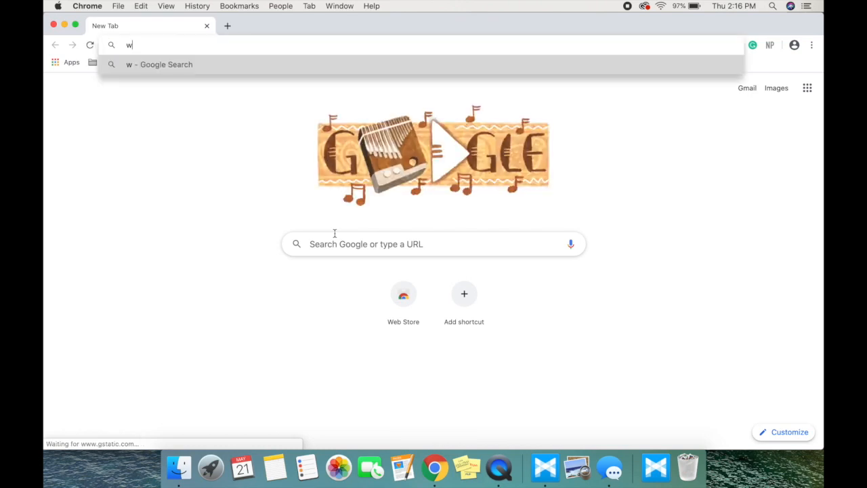
# Go to uyt.co in Chrome and reach the CommPortal login page
pyautogui.write('ww.uyt.co')
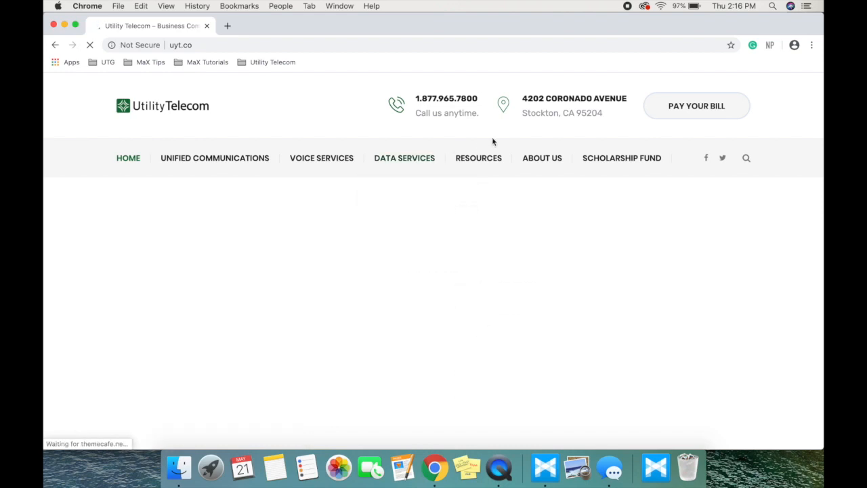
pyautogui.click(282, 25)
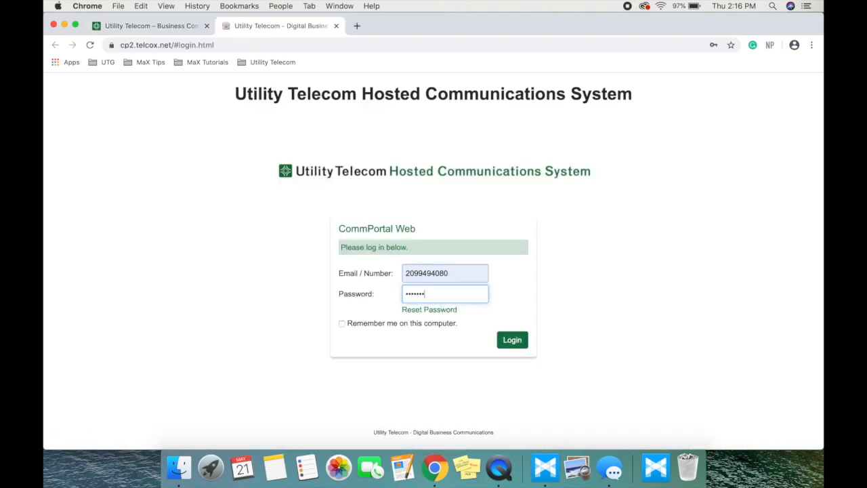
# Log in with the entered account number and password and land on the account home page
pyautogui.click(512, 339)
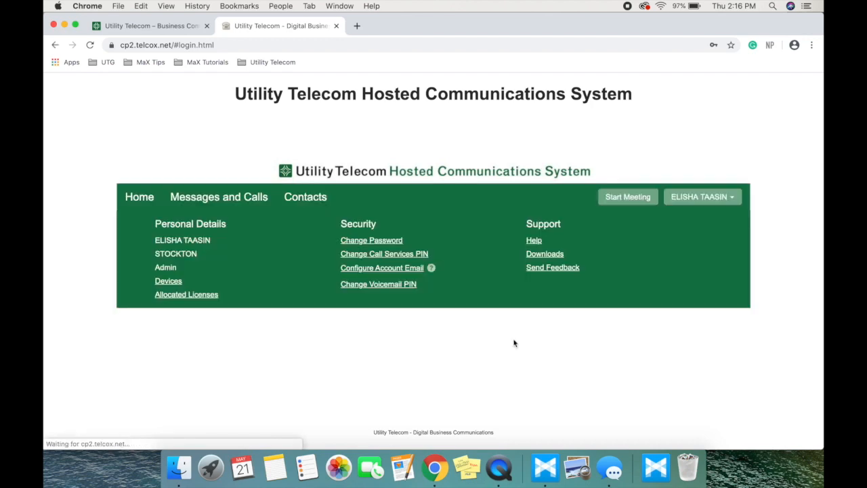
pyautogui.click(138, 196)
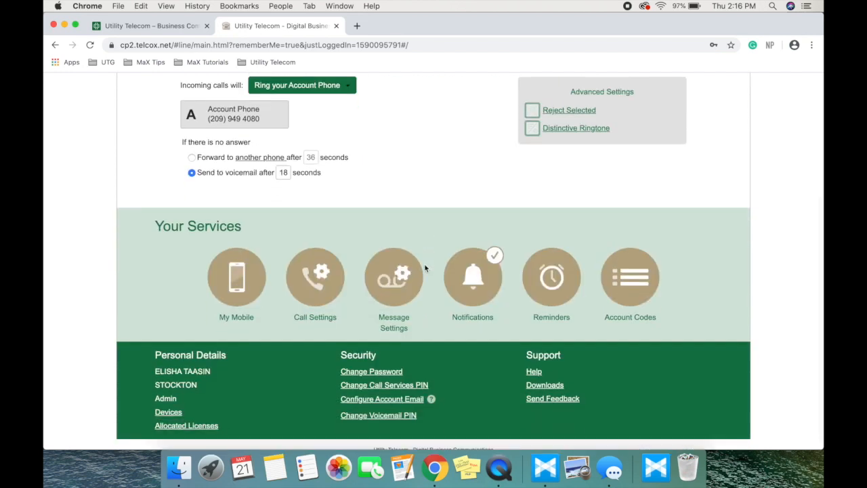
pyautogui.moveTo(544, 385)
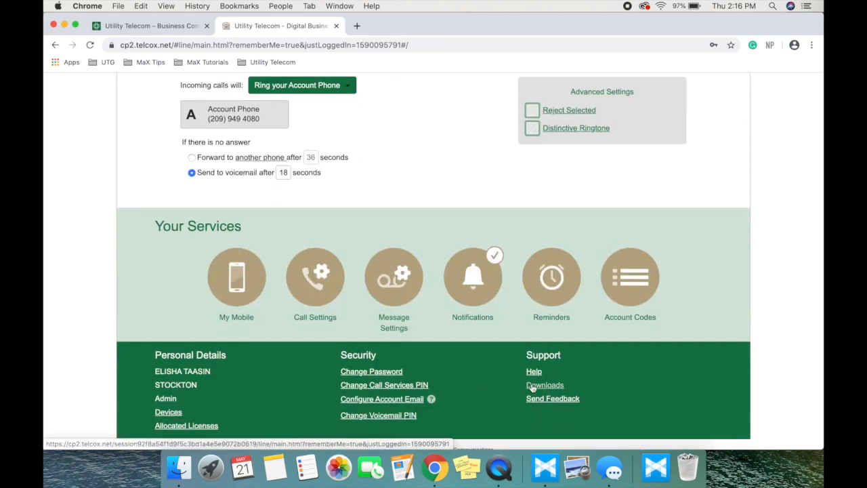
# From Downloads > On your Computer, get MaX UC for Mac OS X (10.7+) as maxuc.dmg and launch it
pyautogui.click(544, 384)
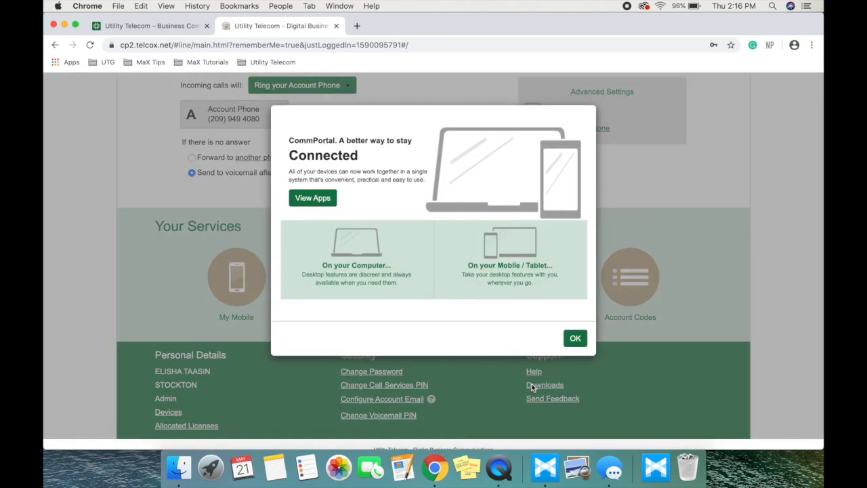
pyautogui.click(312, 198)
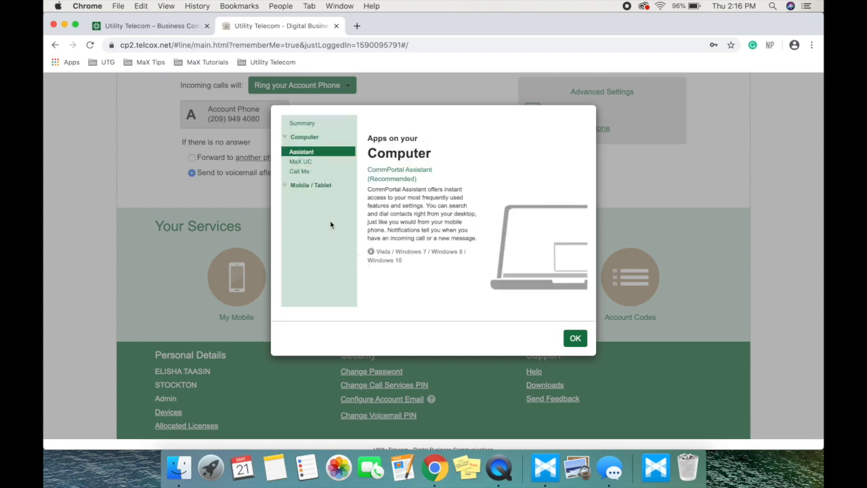
pyautogui.click(301, 161)
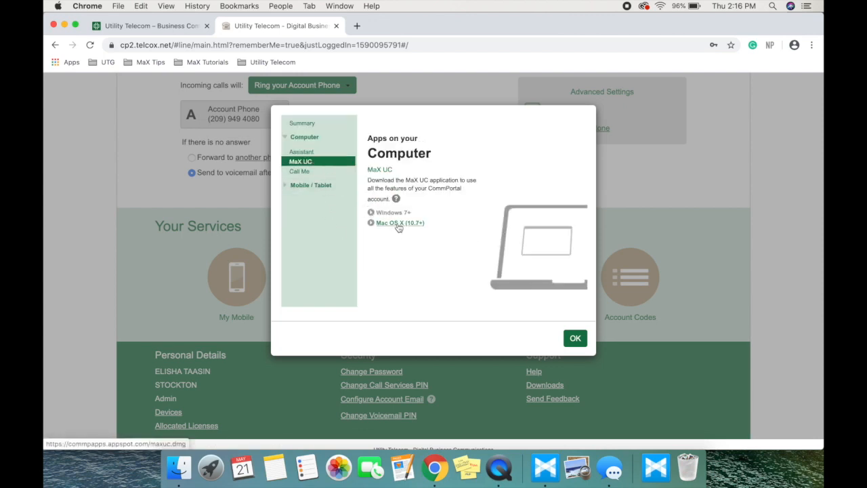
pyautogui.click(398, 222)
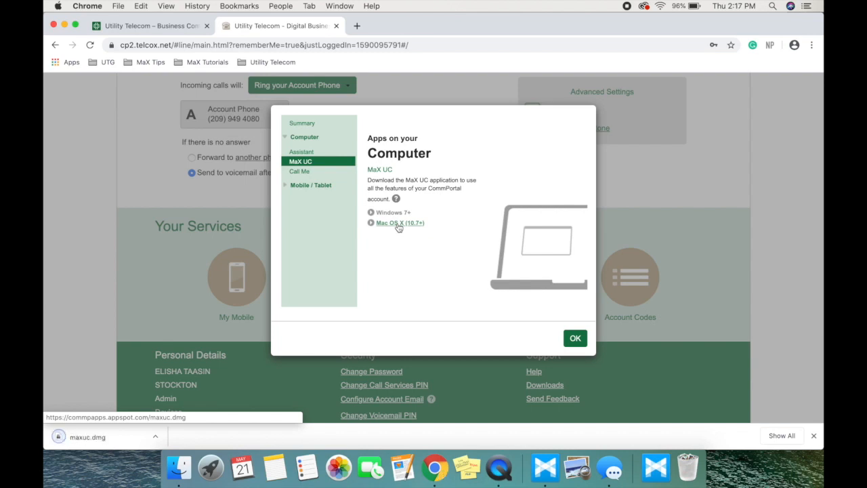
pyautogui.click(398, 222)
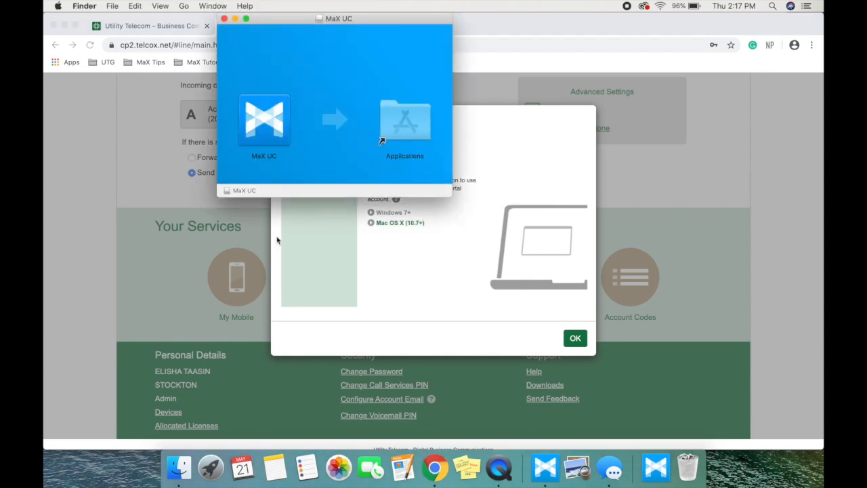
pyautogui.moveTo(264, 127)
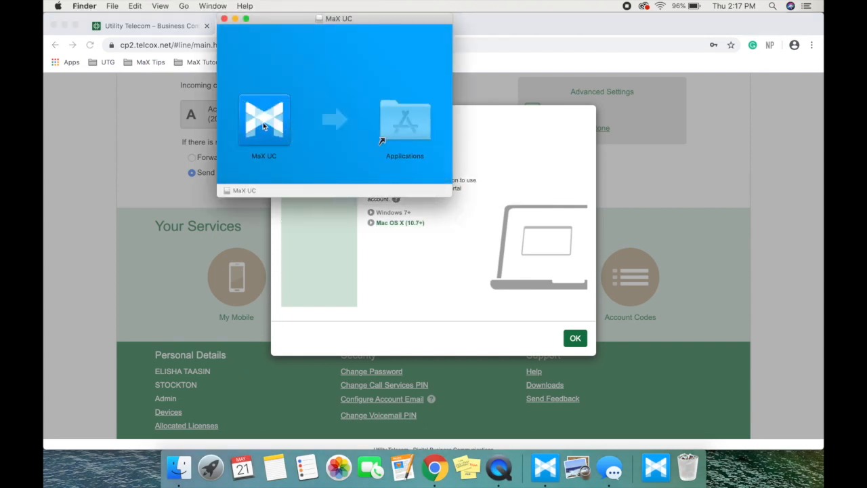
# Copy MaX UC into Applications replacing the existing copy, then run it to its Favorites contacts list
pyautogui.moveTo(262, 121); pyautogui.dragTo(403, 121)
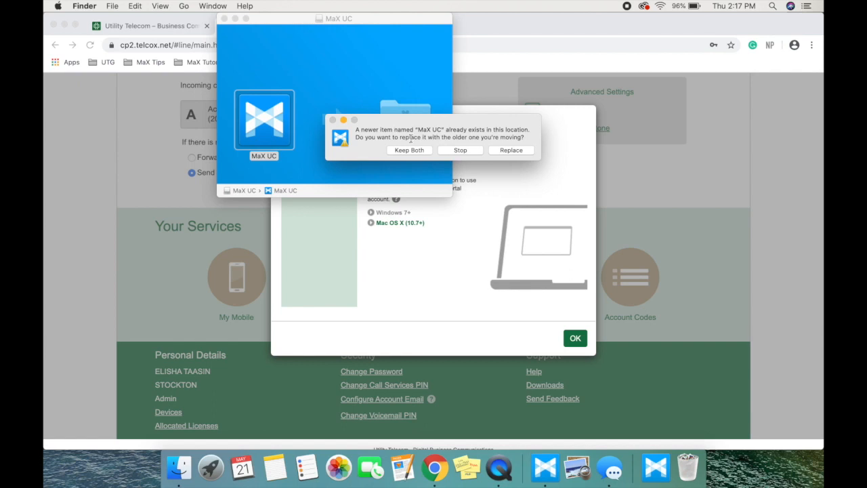
pyautogui.moveTo(433, 160)
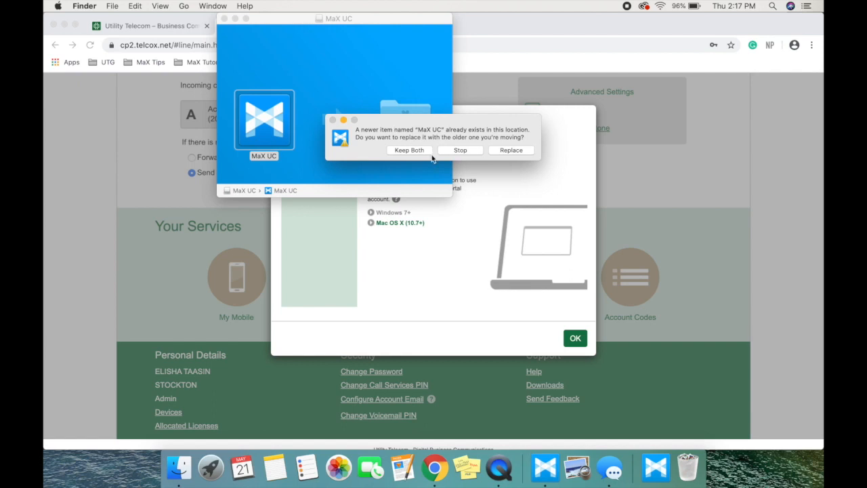
pyautogui.moveTo(454, 150)
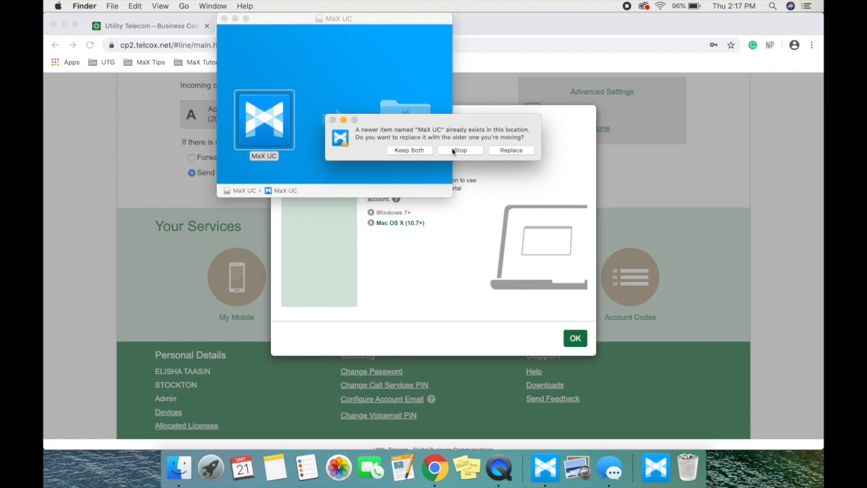
pyautogui.click(461, 149)
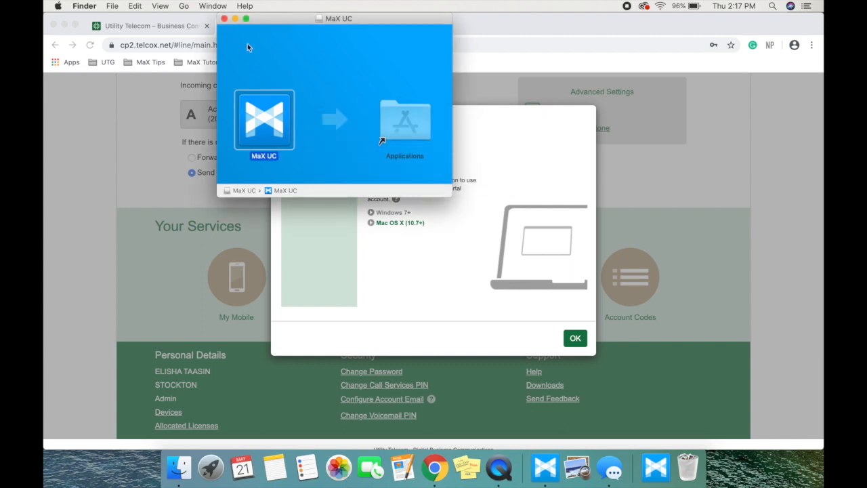
pyautogui.click(225, 19)
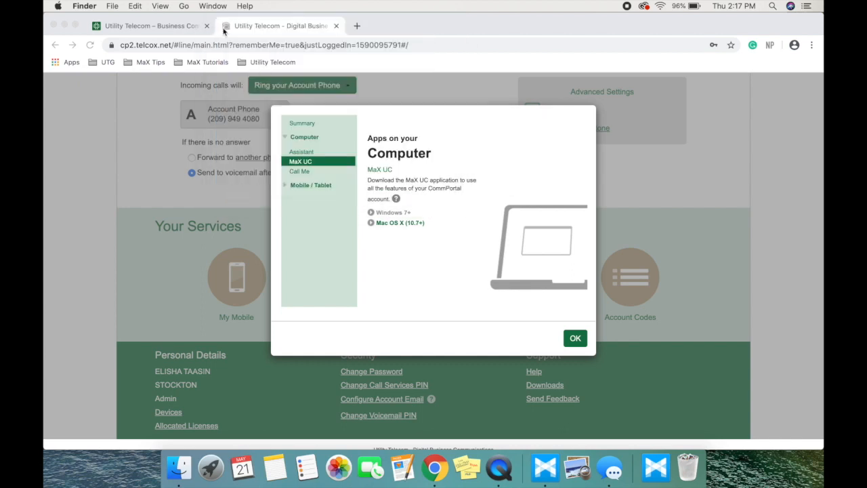
pyautogui.moveTo(531, 257)
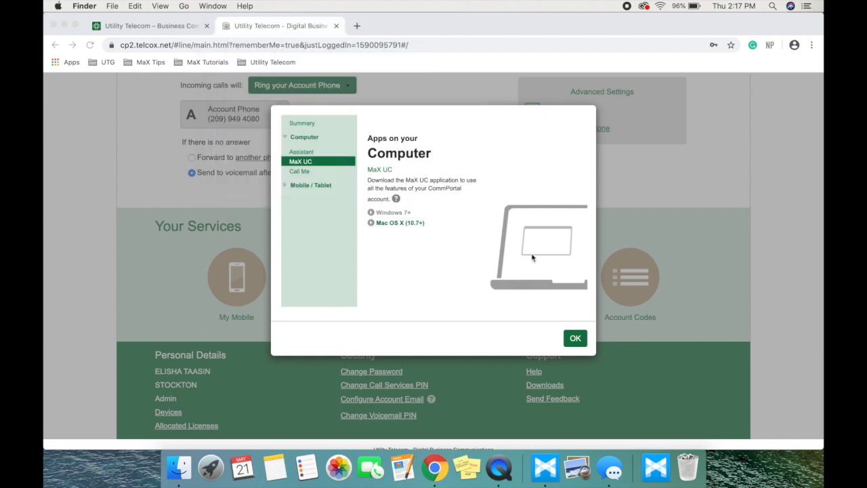
pyautogui.click(574, 337)
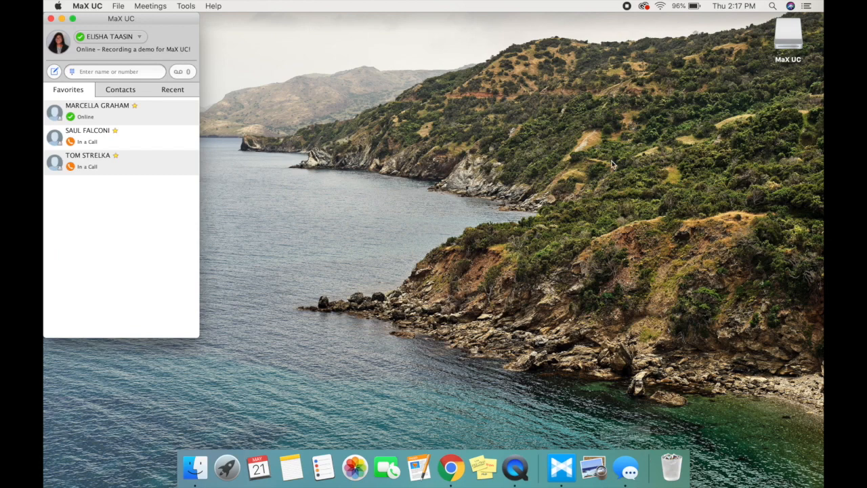
pyautogui.moveTo(622, 133)
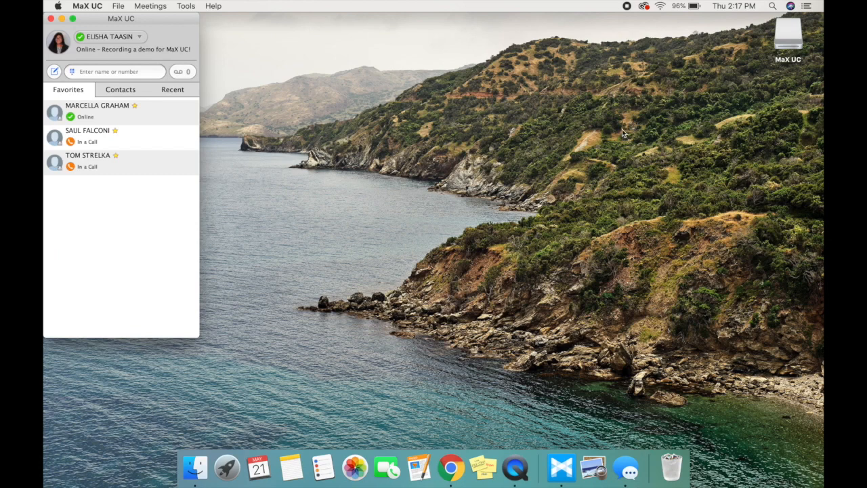